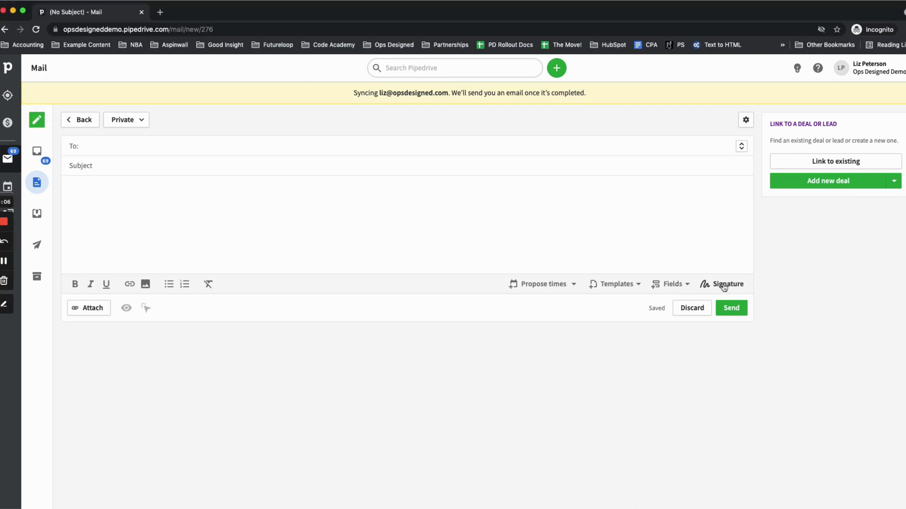
Draft a signature with a '--' separator, the sender's name and 'Ops Designed'
{"action": "left_click", "coordinate": [727, 284]}
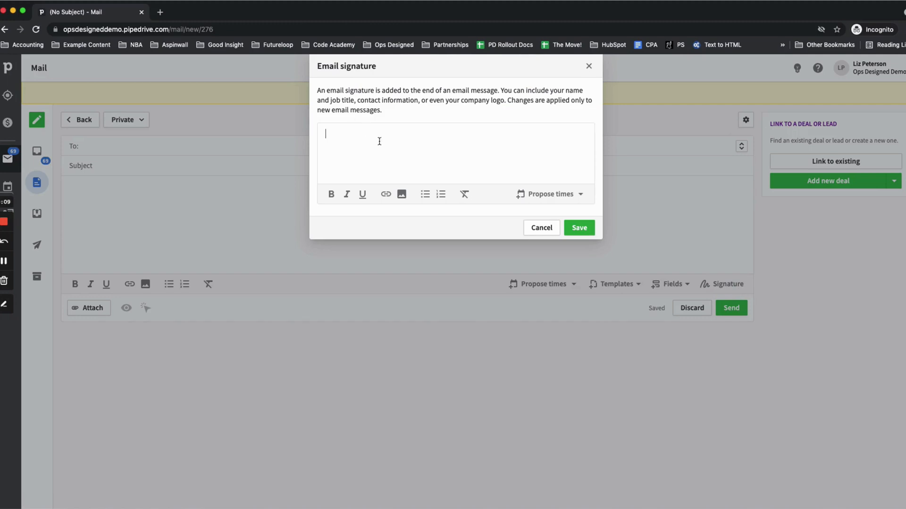
{"action": "type", "text": "--"}
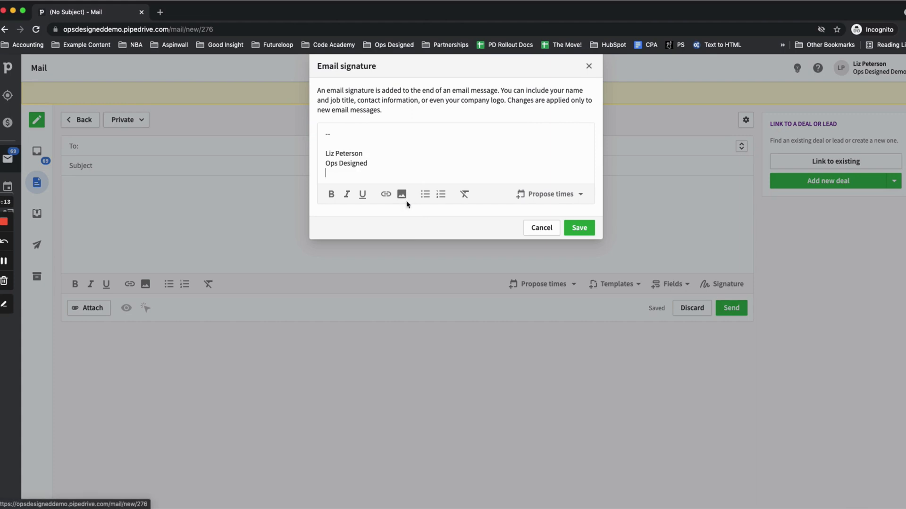
{"action": "mouse_move", "coordinate": [401, 194]}
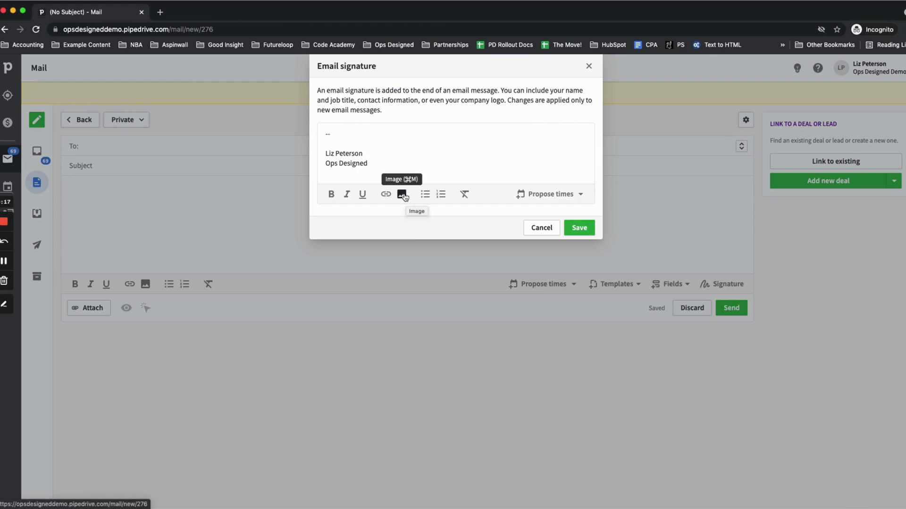
Insert the Ops Designed logo, set it to Small and drag it smaller still
{"action": "left_click", "coordinate": [402, 195]}
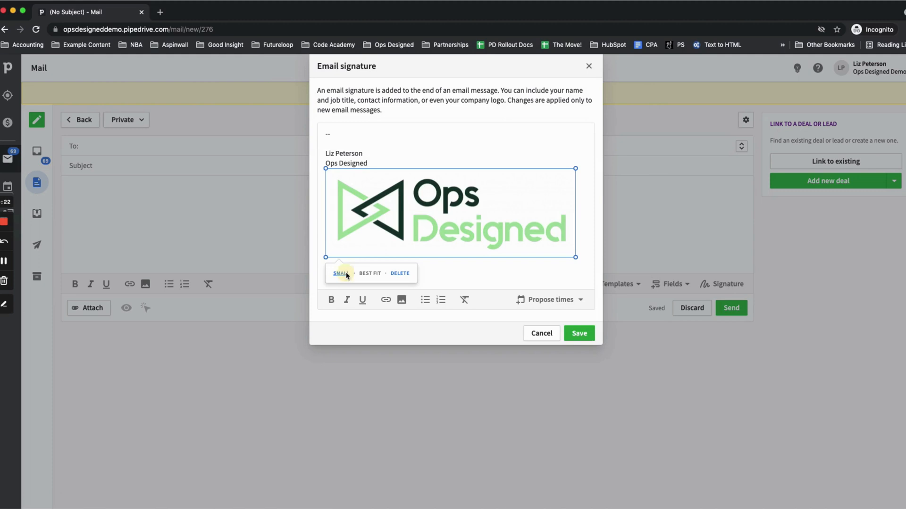
{"action": "left_click", "coordinate": [341, 274]}
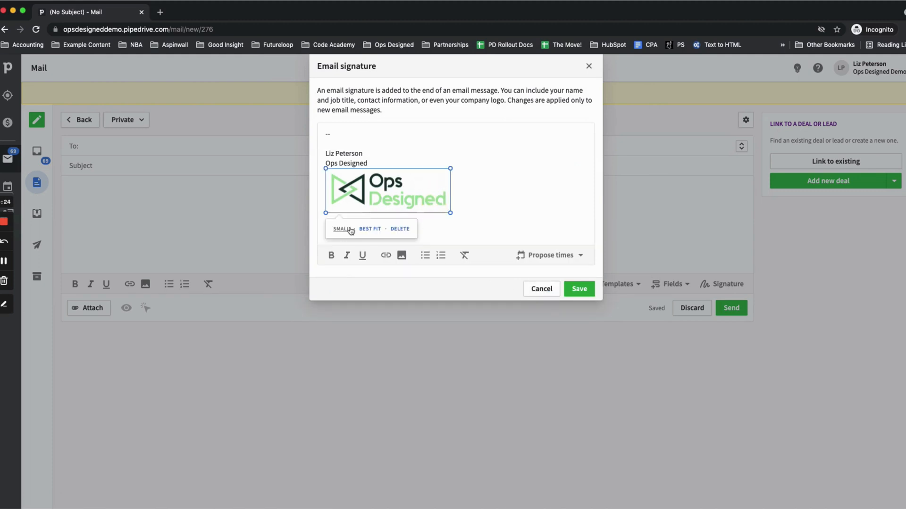
{"action": "left_click_drag", "start_coordinate": [450, 213], "coordinate": [397, 169]}
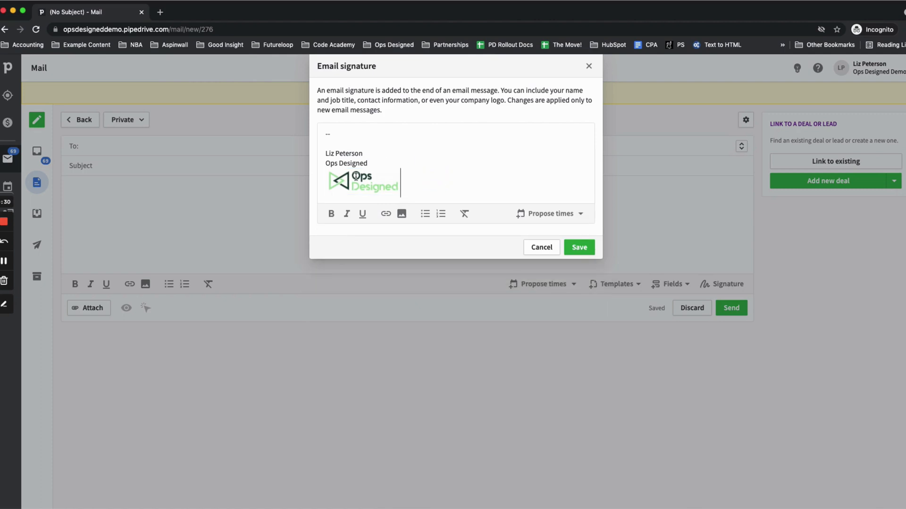
{"action": "double_click", "coordinate": [346, 163]}
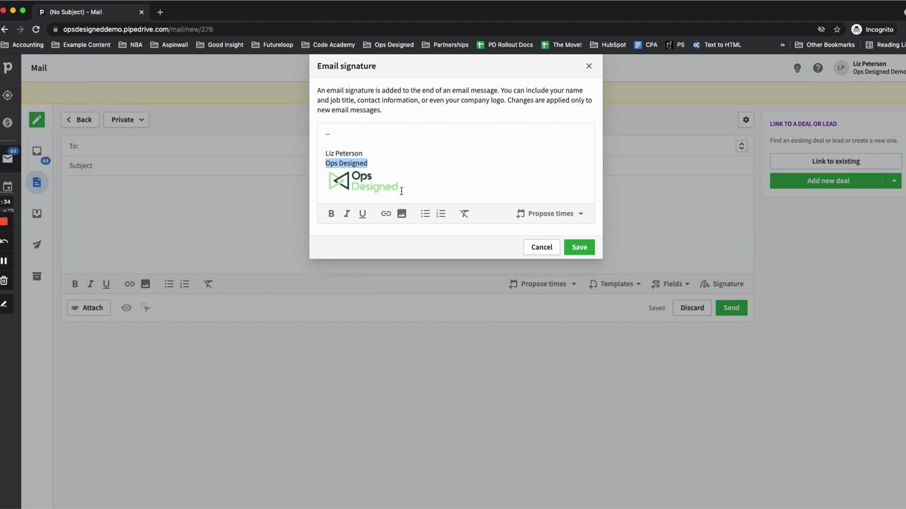
{"action": "left_click", "coordinate": [385, 215]}
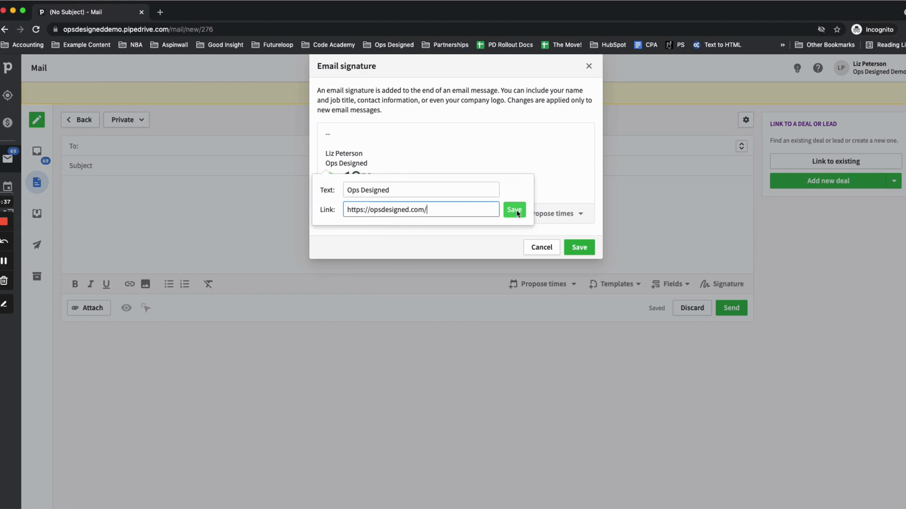
{"action": "left_click", "coordinate": [513, 210]}
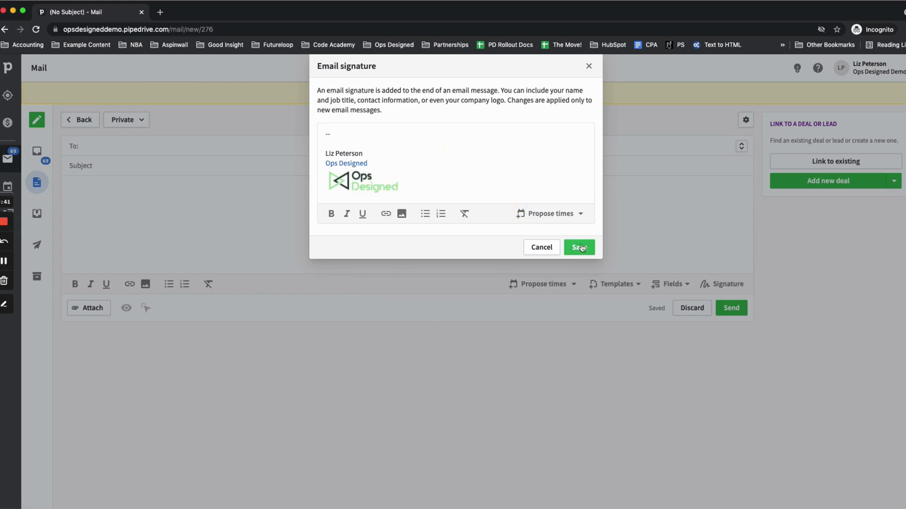
{"action": "left_click", "coordinate": [578, 247]}
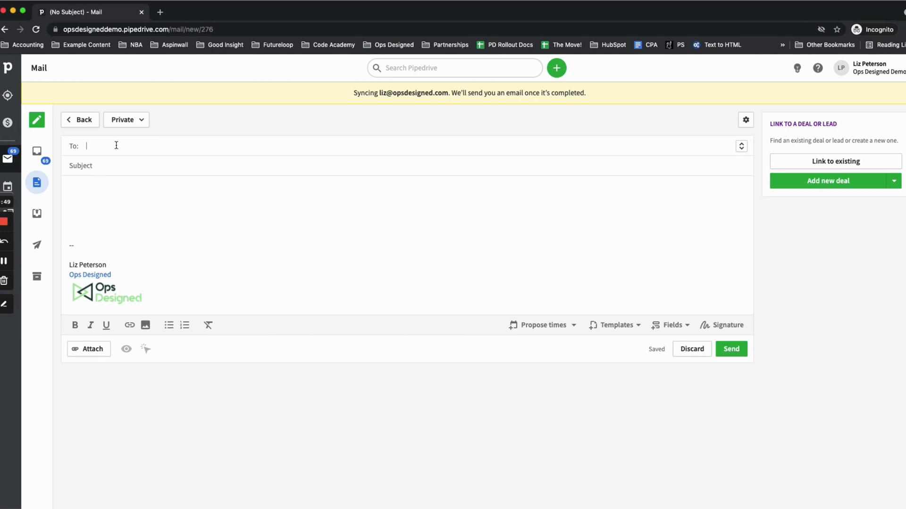
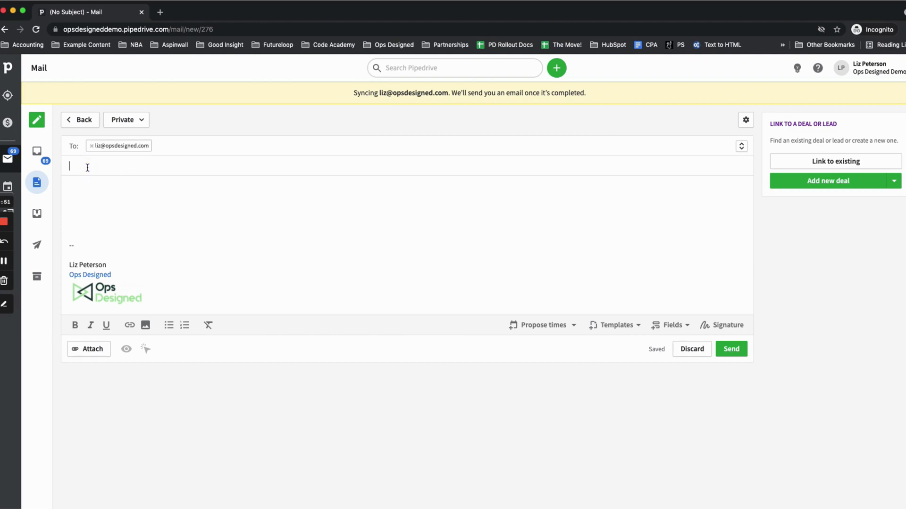
{"action": "type", "text": "signature test"}
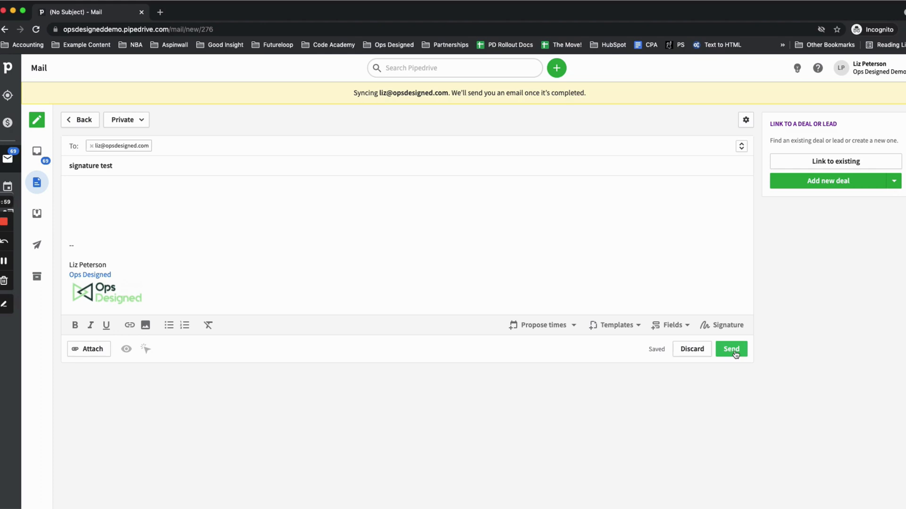
{"action": "mouse_move", "coordinate": [717, 321]}
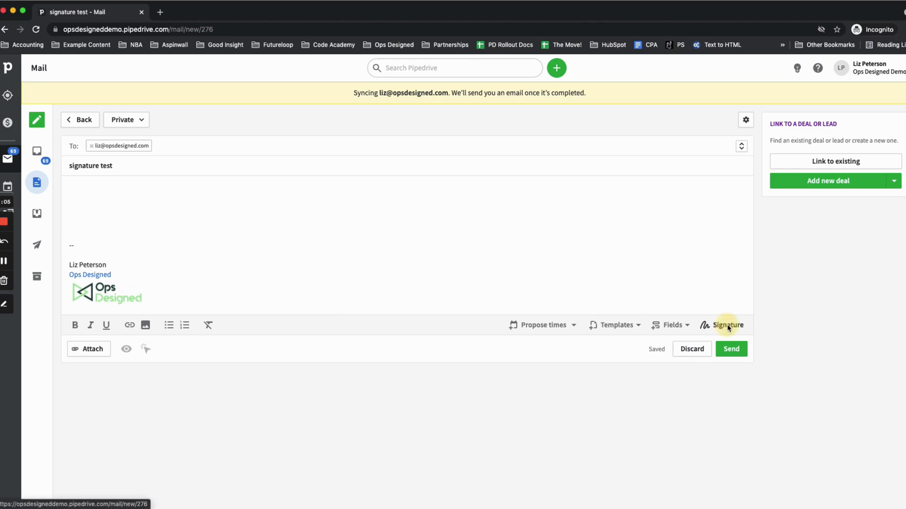
Reopen the signature editor from the compose toolbar and select the saved signature content
{"action": "left_click", "coordinate": [728, 326]}
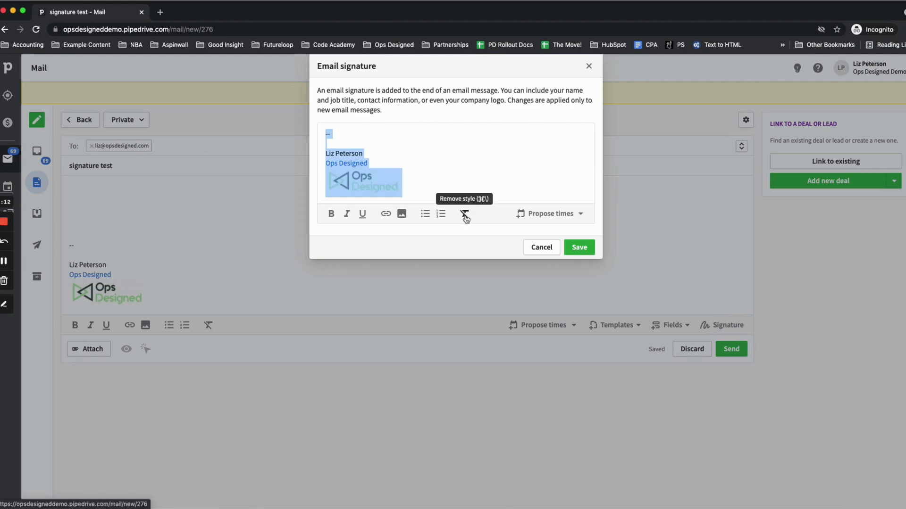
{"action": "left_click", "coordinate": [464, 214]}
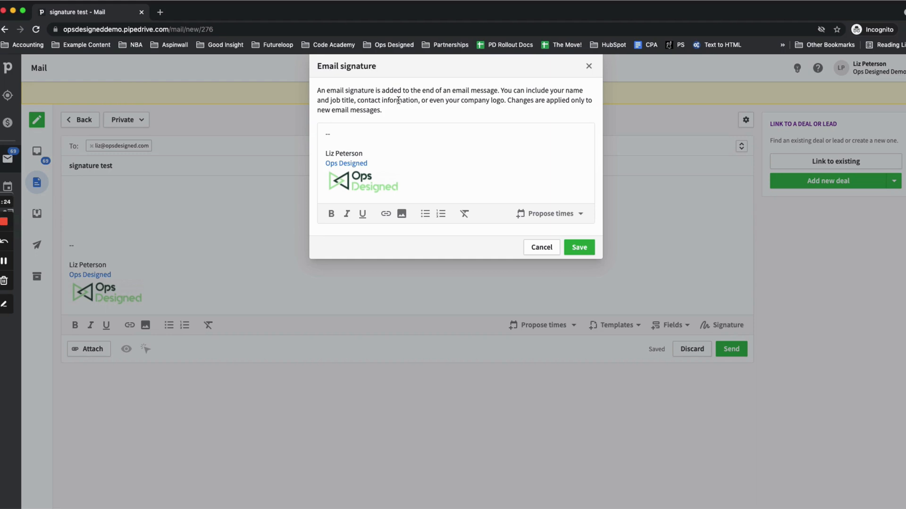
{"action": "mouse_move", "coordinate": [405, 135]}
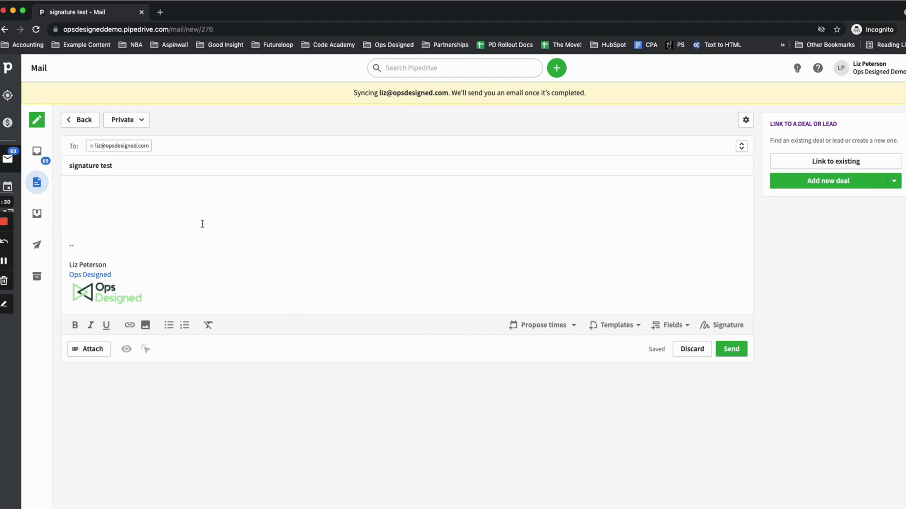
{"action": "mouse_move", "coordinate": [354, 279]}
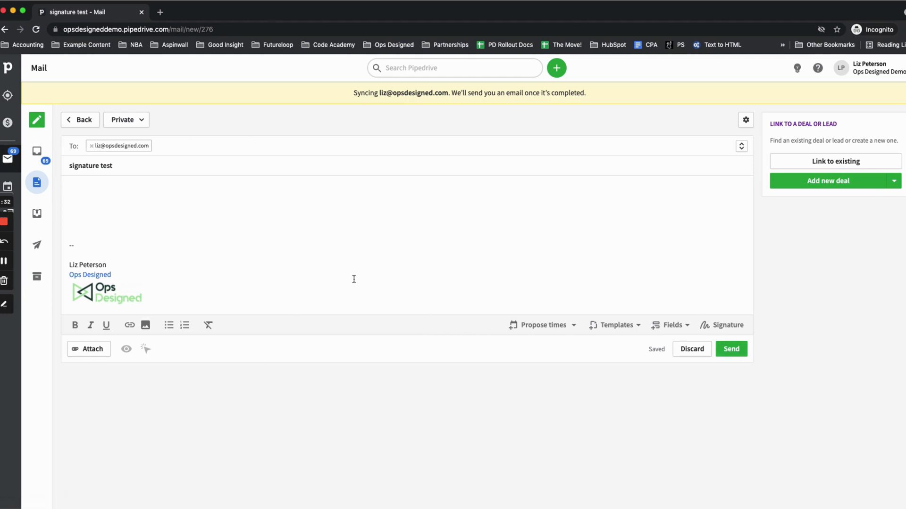